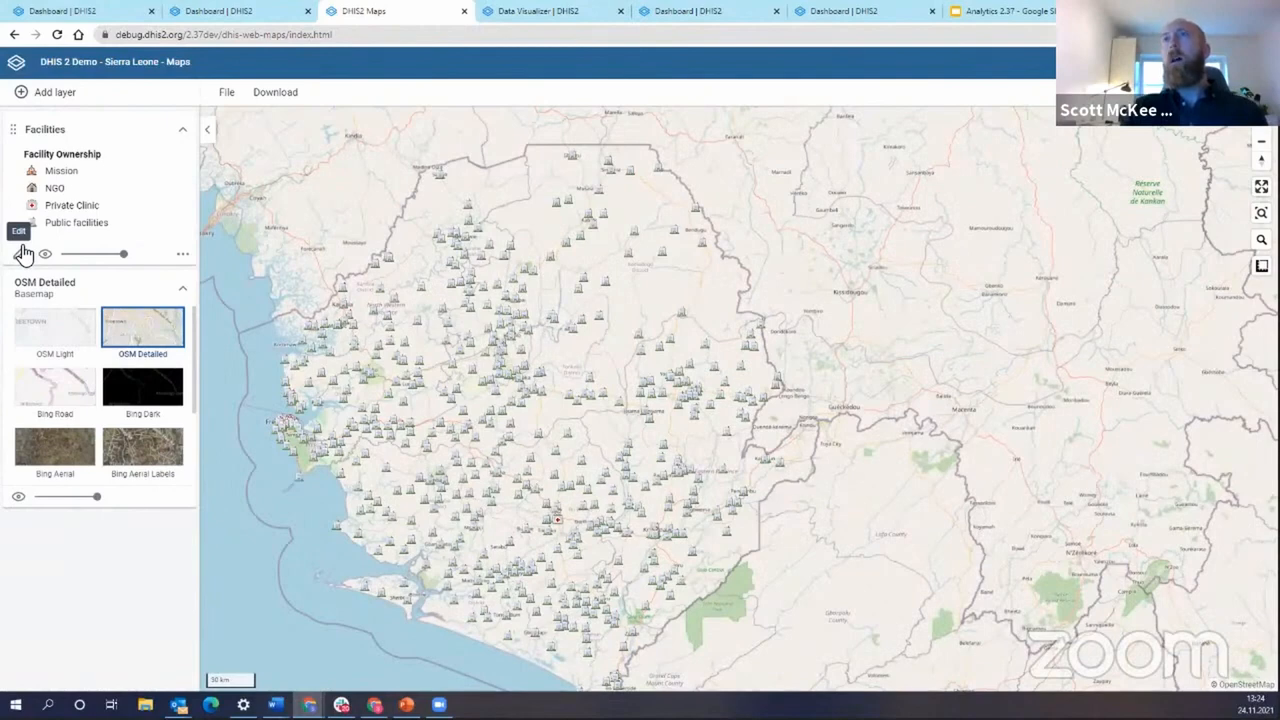
Edit the Facilities layer and expand Bo > Badjia in the organisation unit tree
click(18, 231)
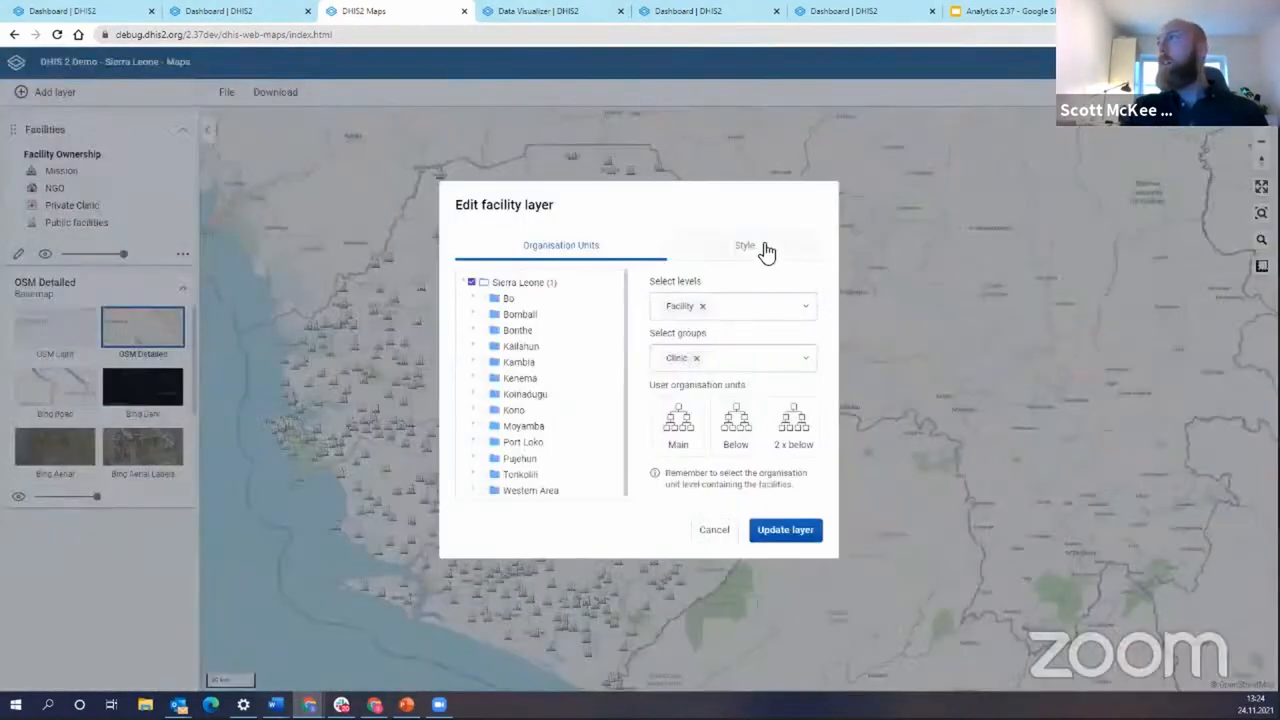
mouse_move(708, 318)
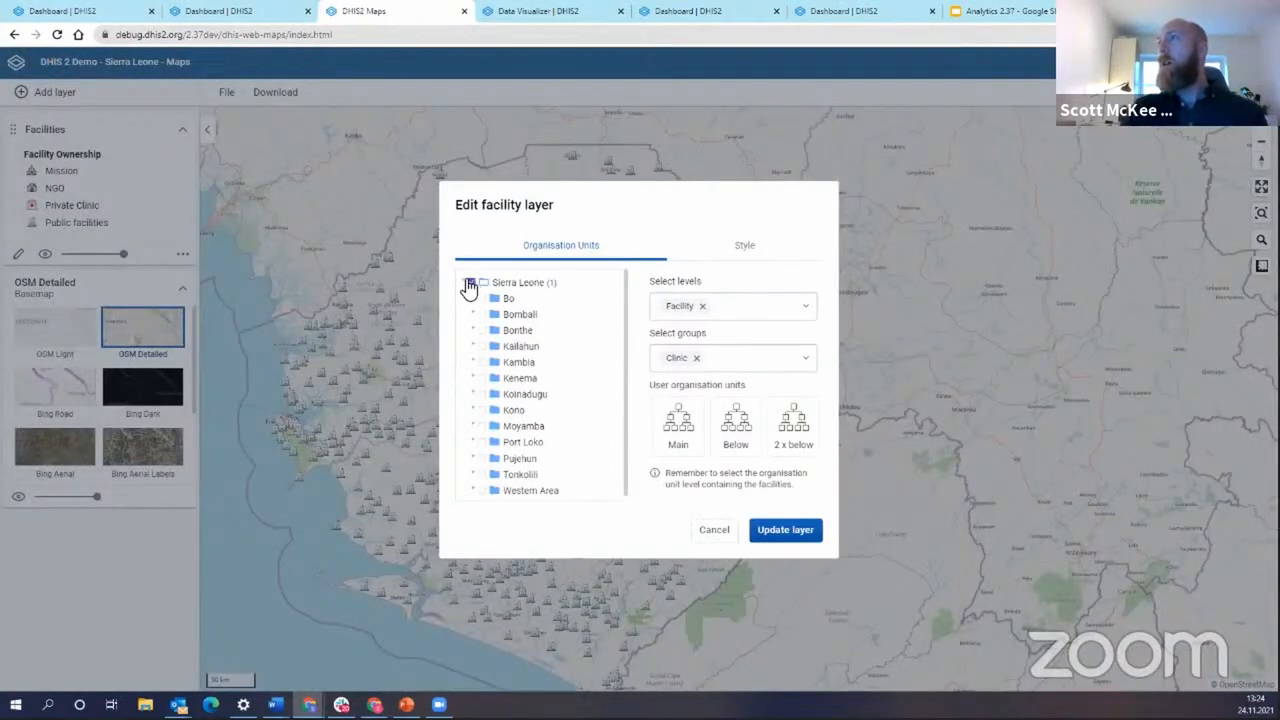
click(495, 298)
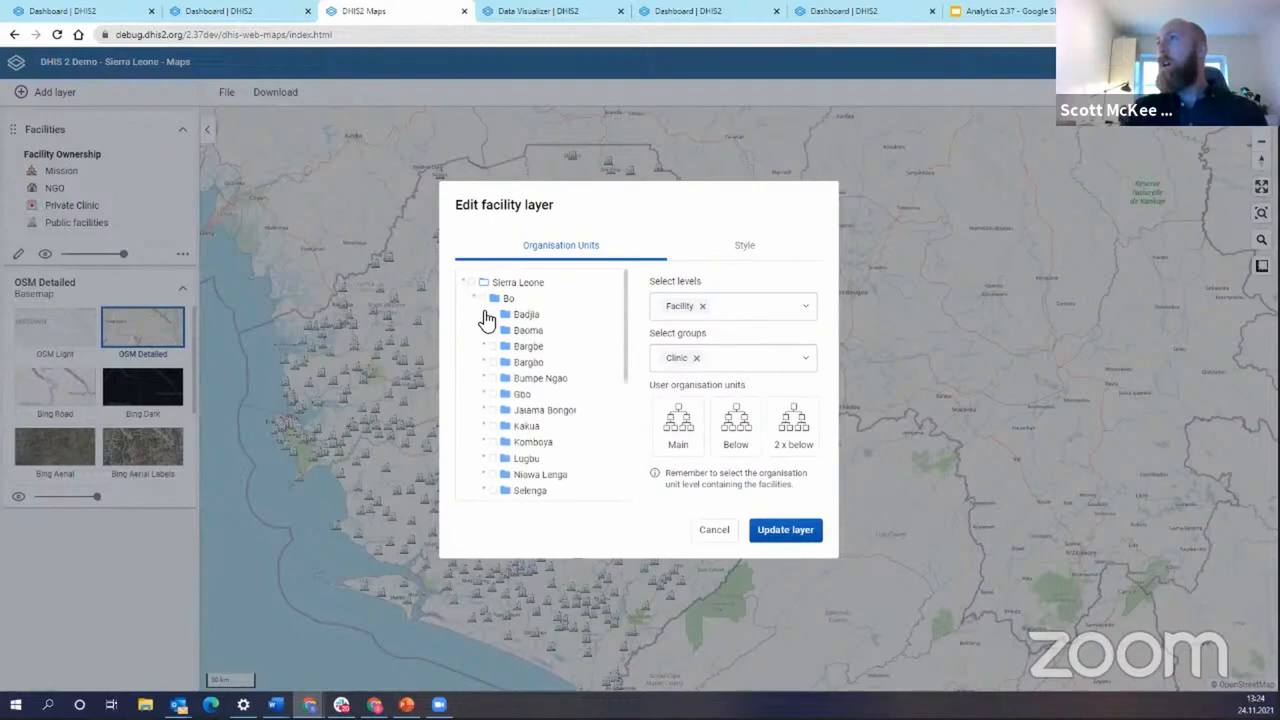
click(492, 314)
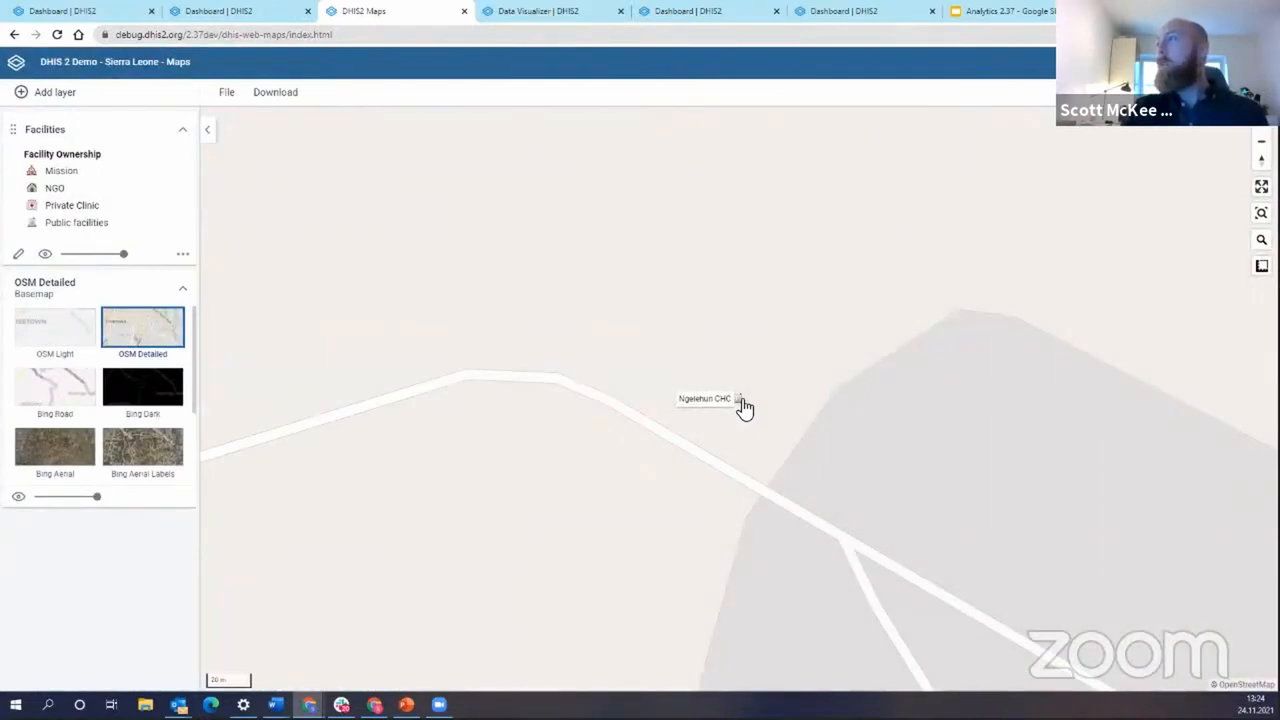
Open the Ngelehun CHC facility marker's popup on the map
click(705, 398)
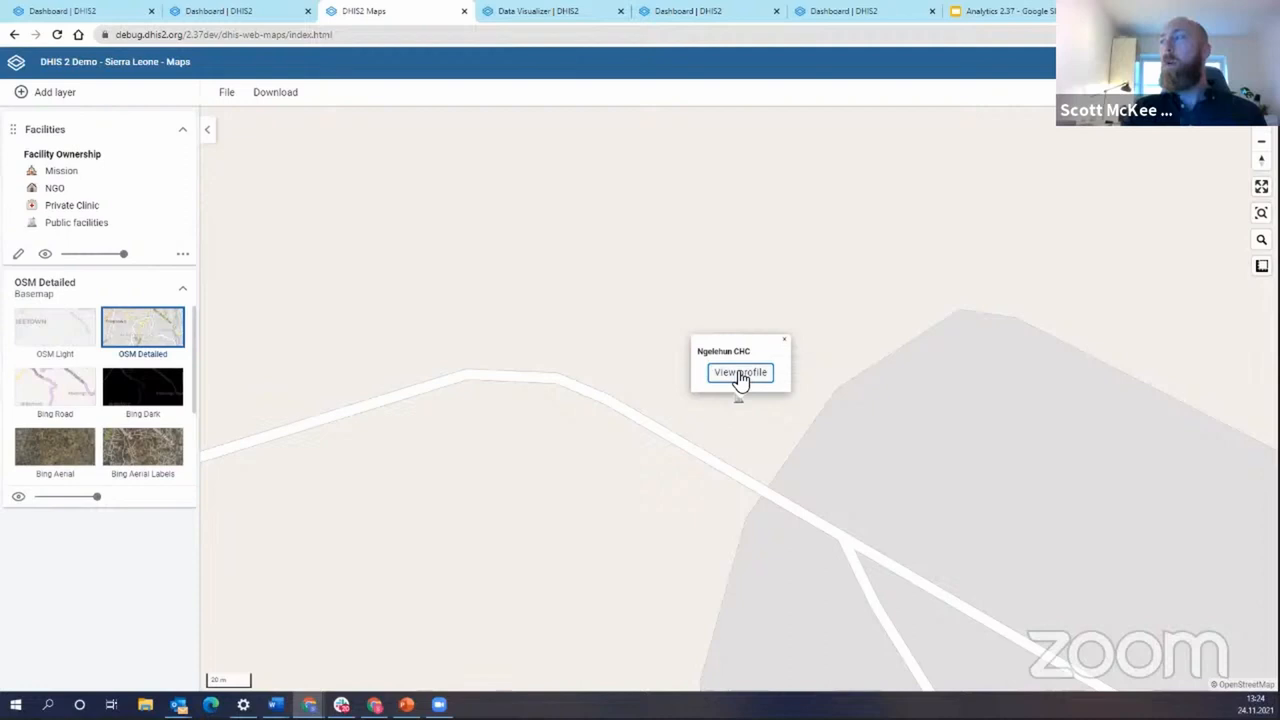
View the Ngelehun CHC profile with ownership, code and coordinates
click(740, 372)
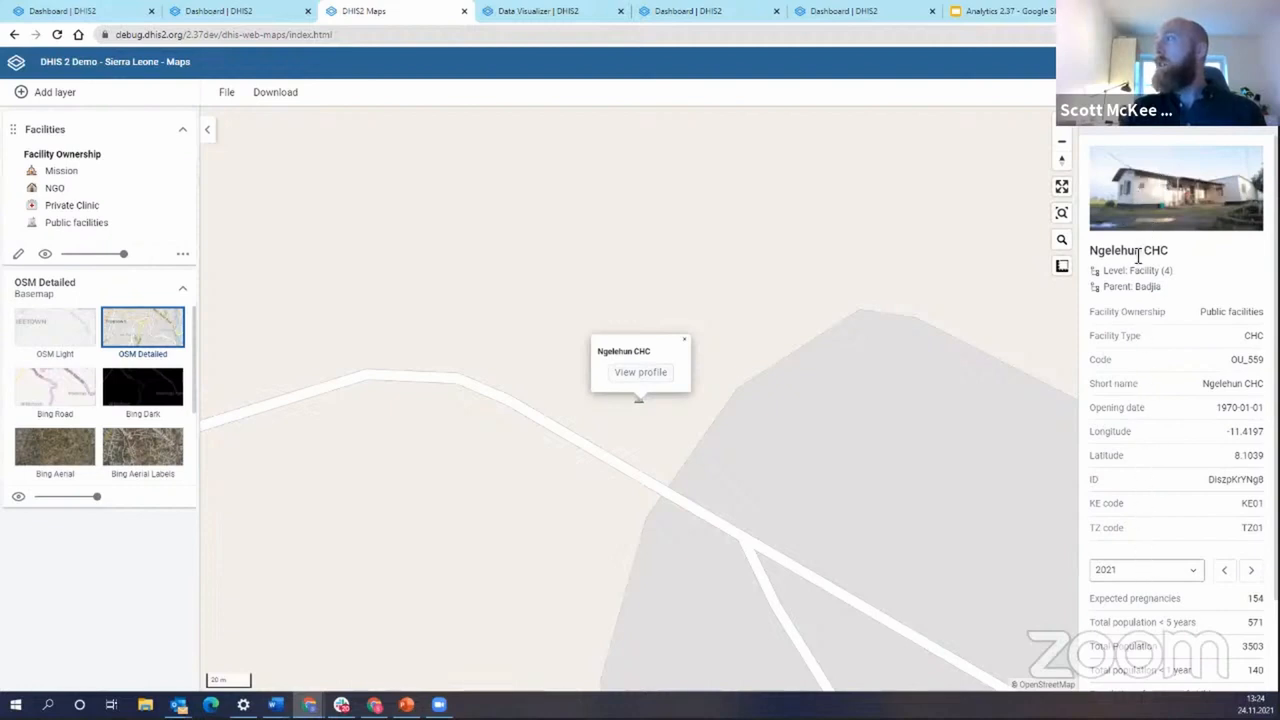
mouse_move(1127, 430)
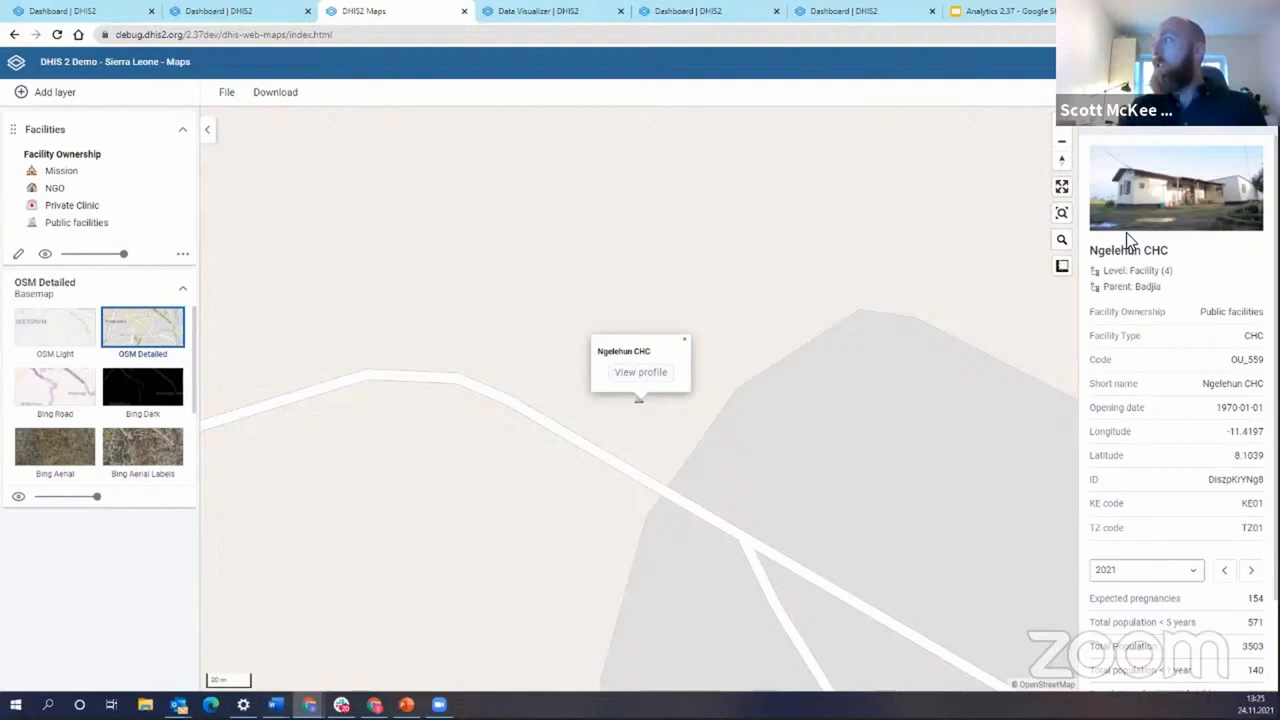
mouse_move(1235, 232)
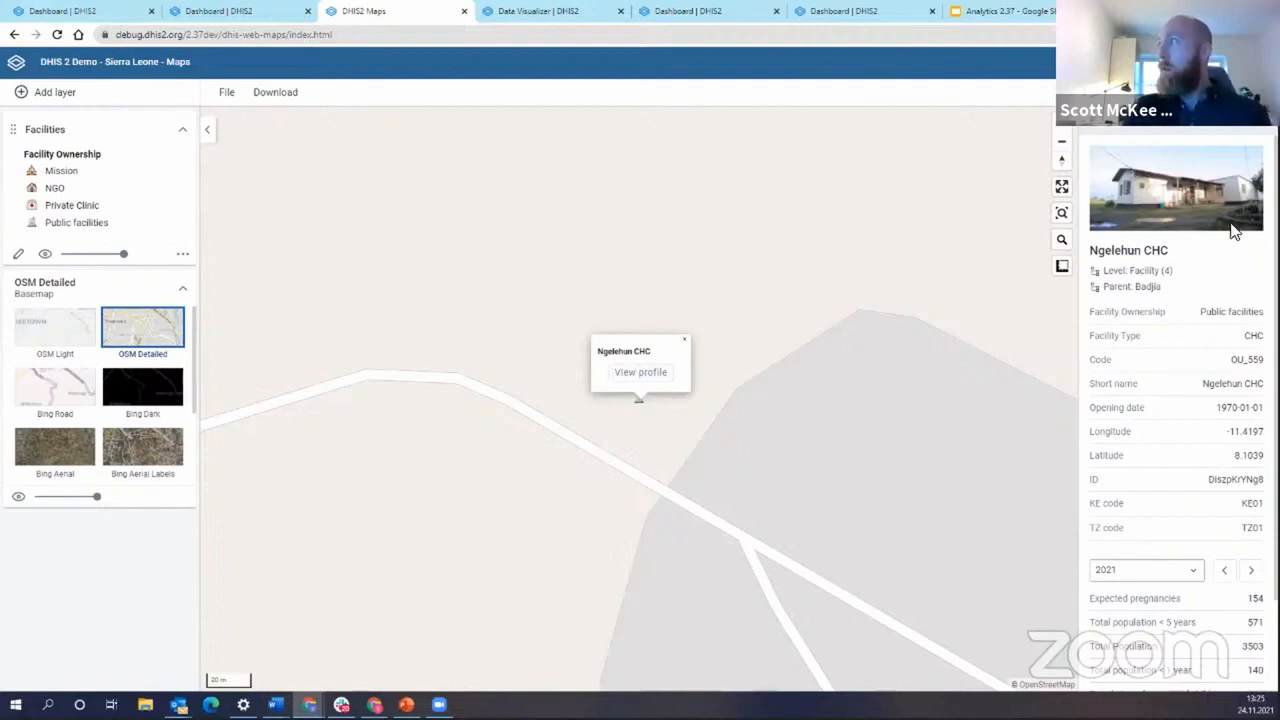
mouse_move(1157, 185)
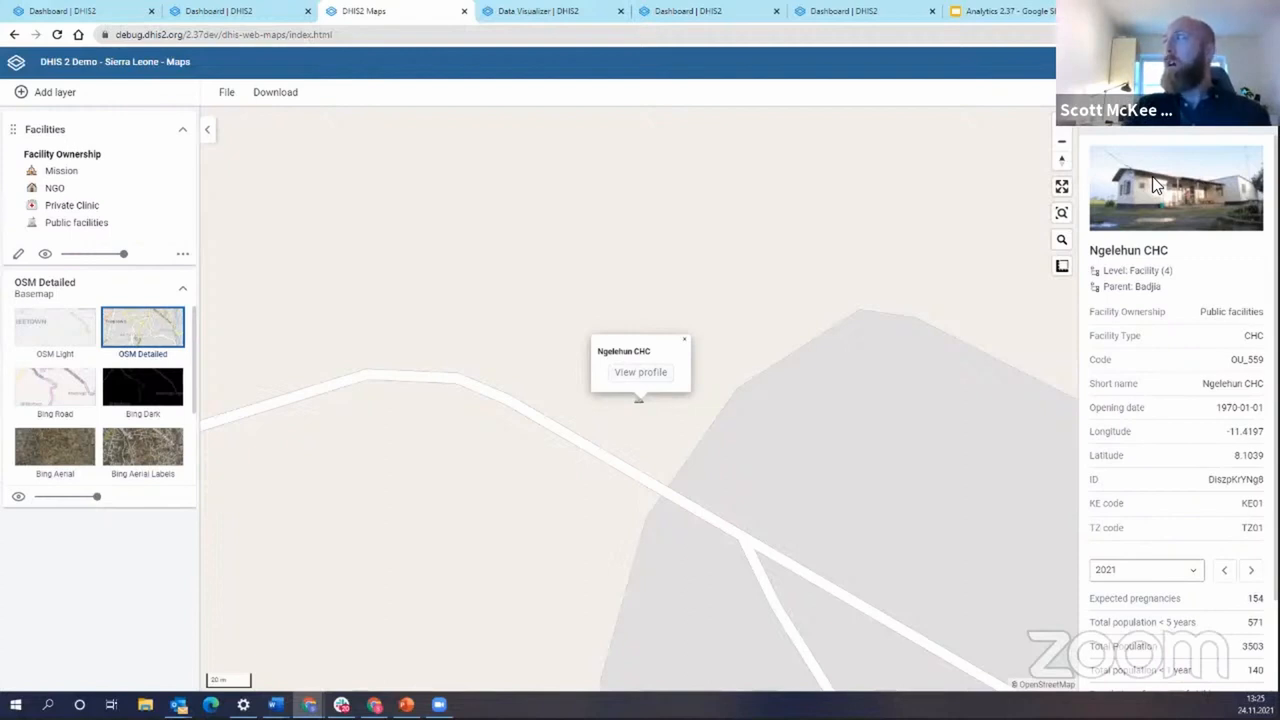
mouse_move(1198, 184)
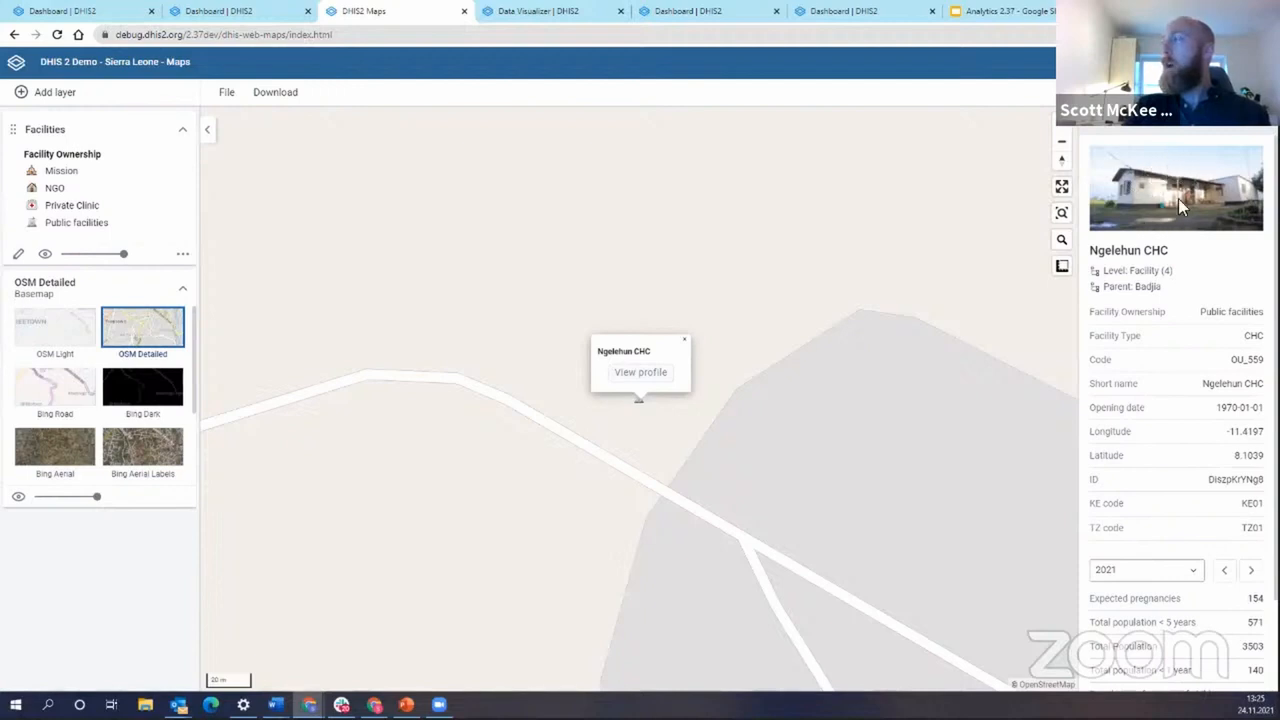
mouse_move(1150, 347)
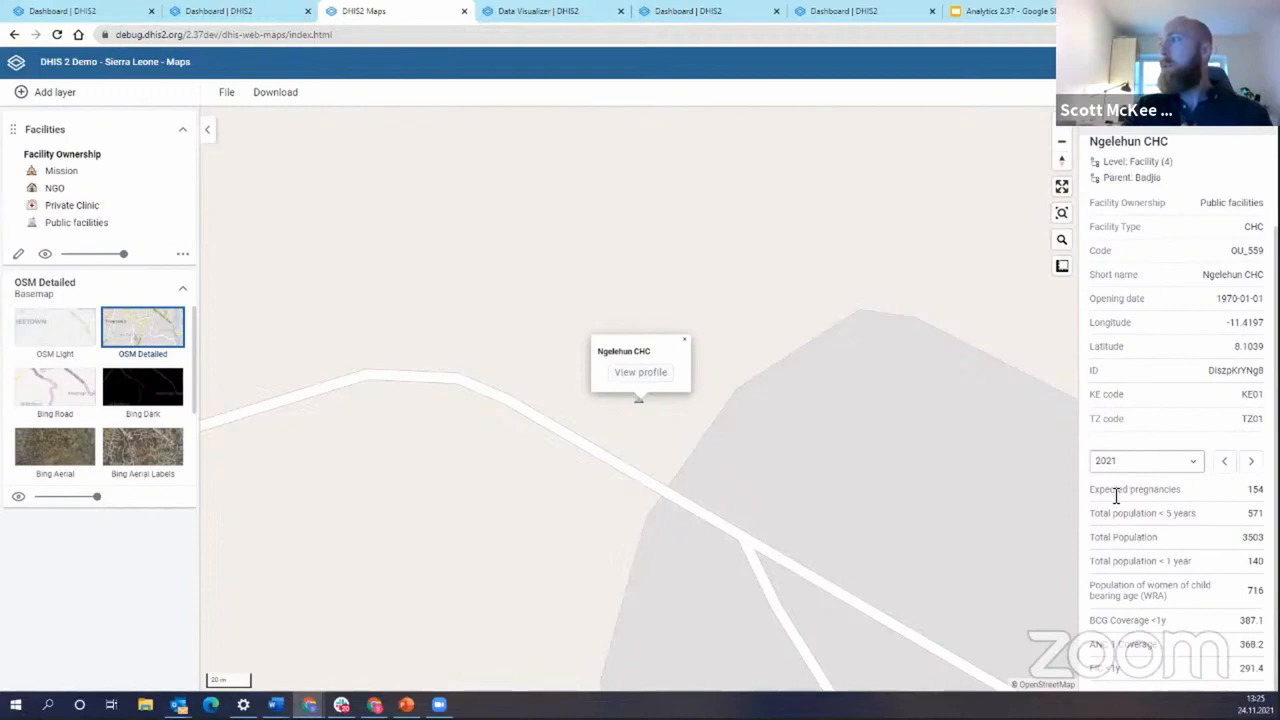
mouse_move(1170, 513)
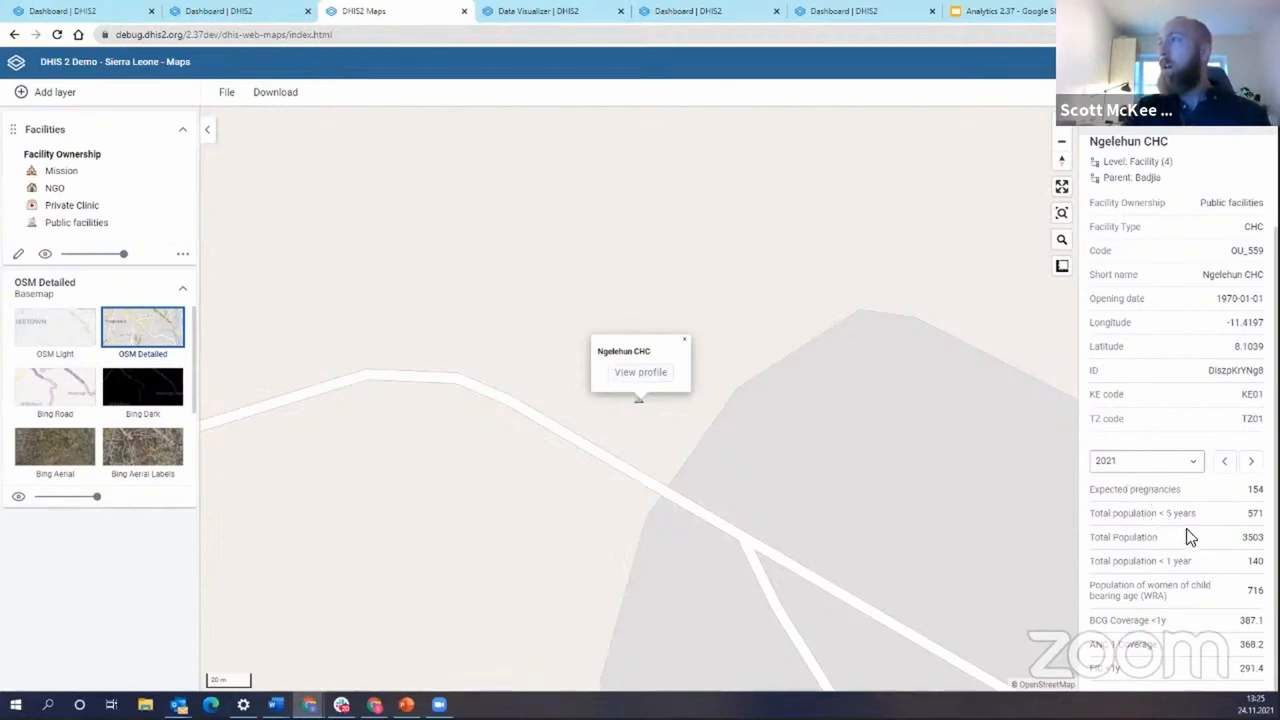
mouse_move(1230, 541)
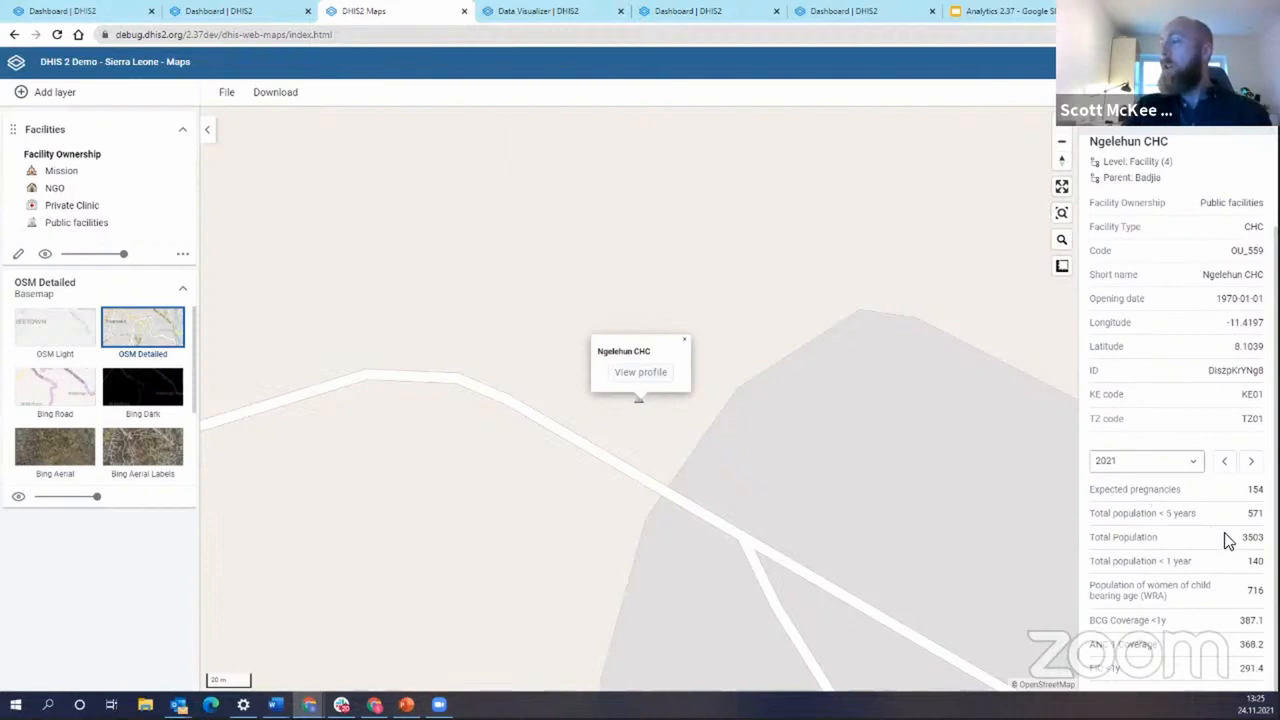
mouse_move(1200, 533)
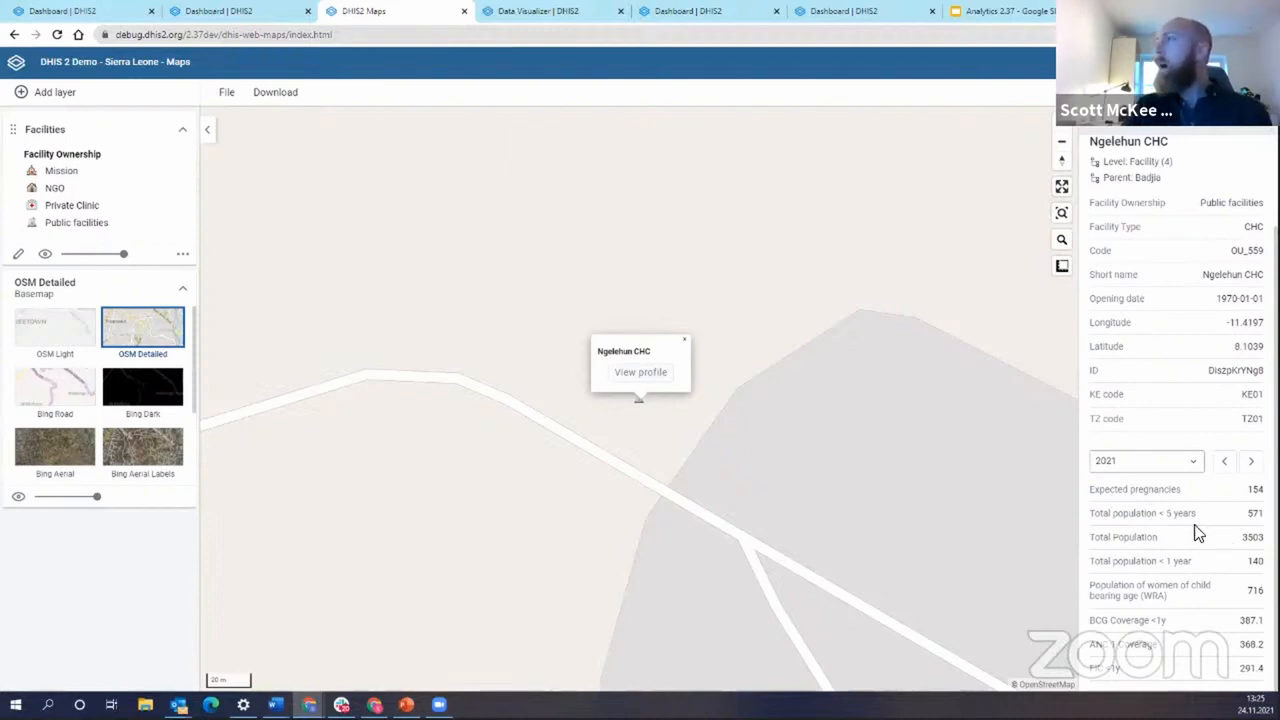
mouse_move(1123, 491)
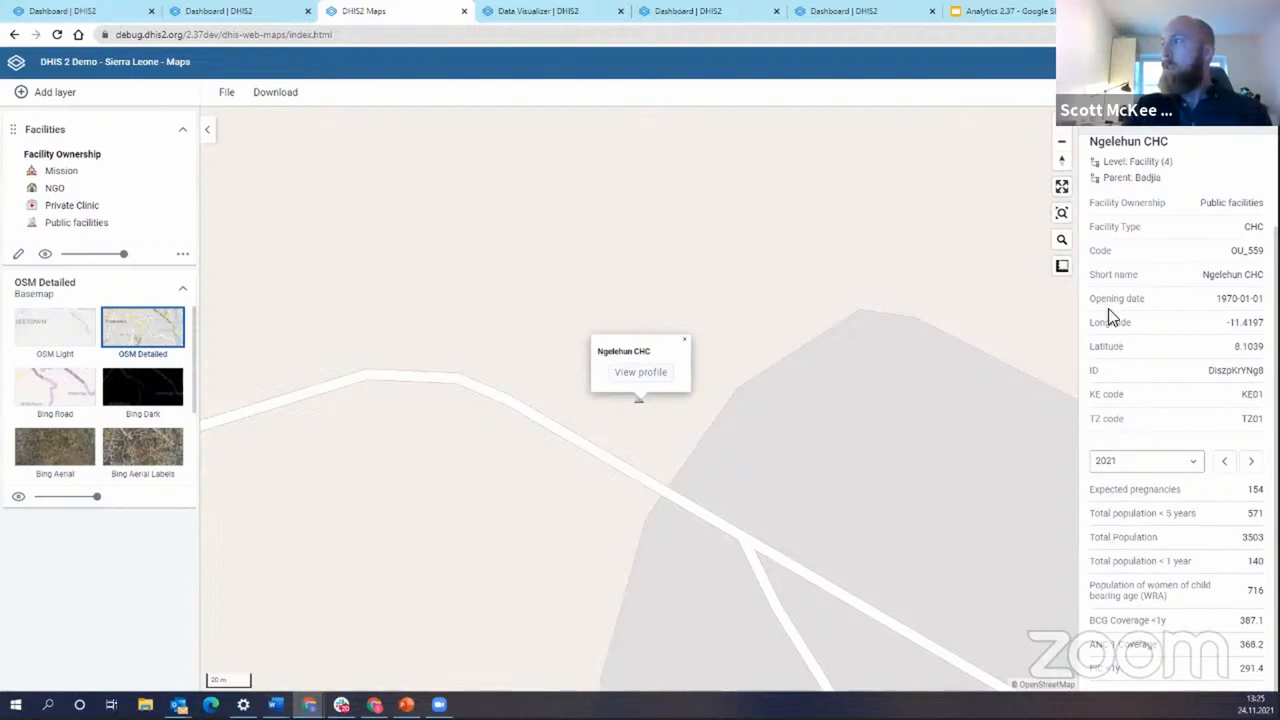
mouse_move(1102, 352)
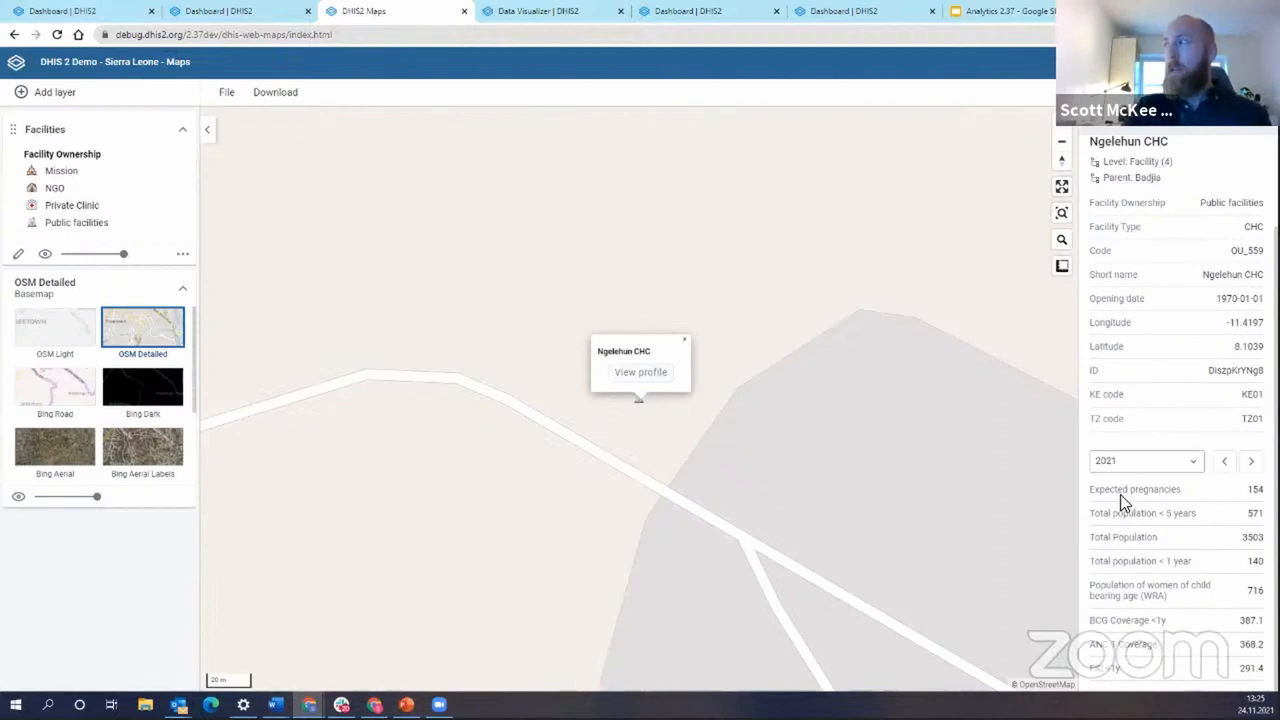
mouse_move(1125, 512)
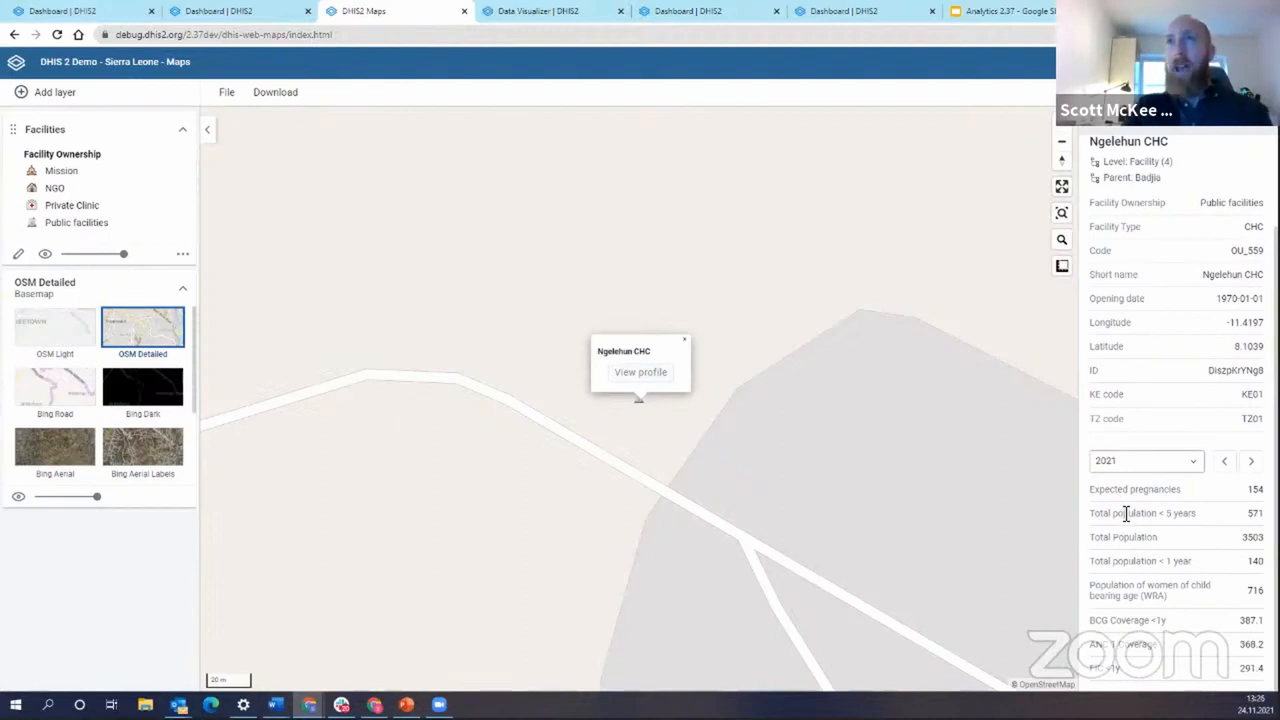
mouse_move(1130, 377)
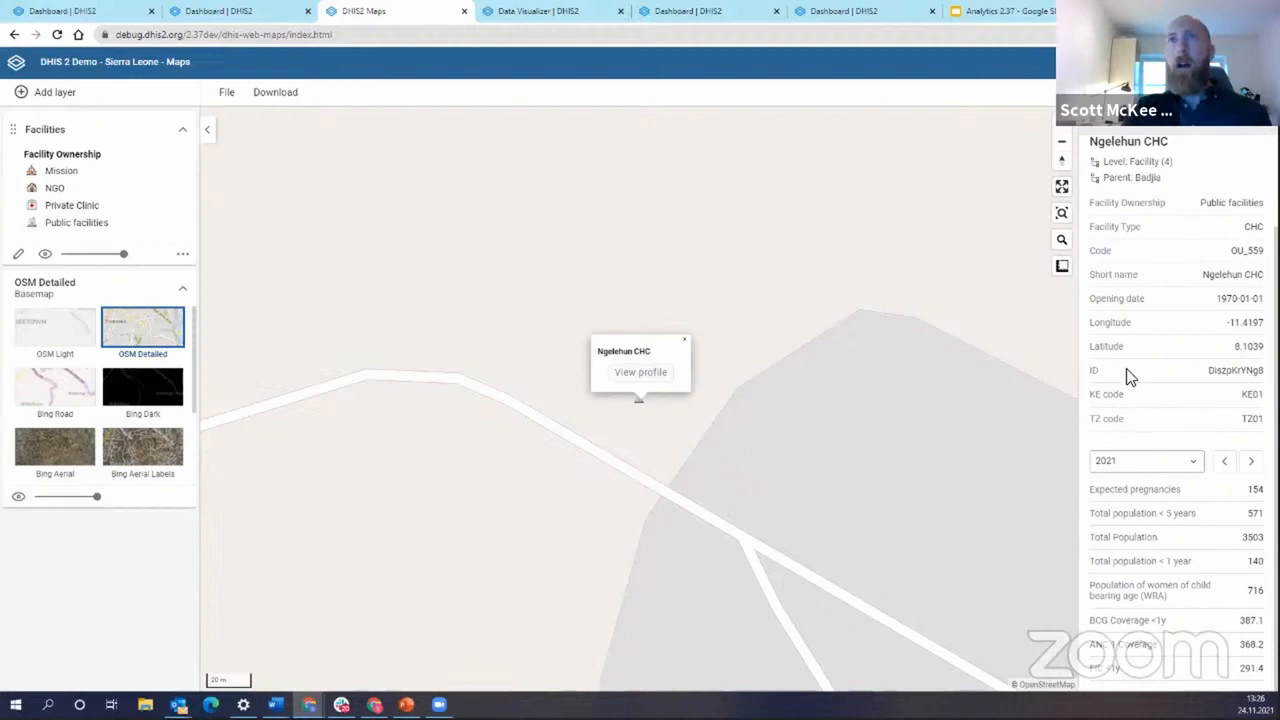